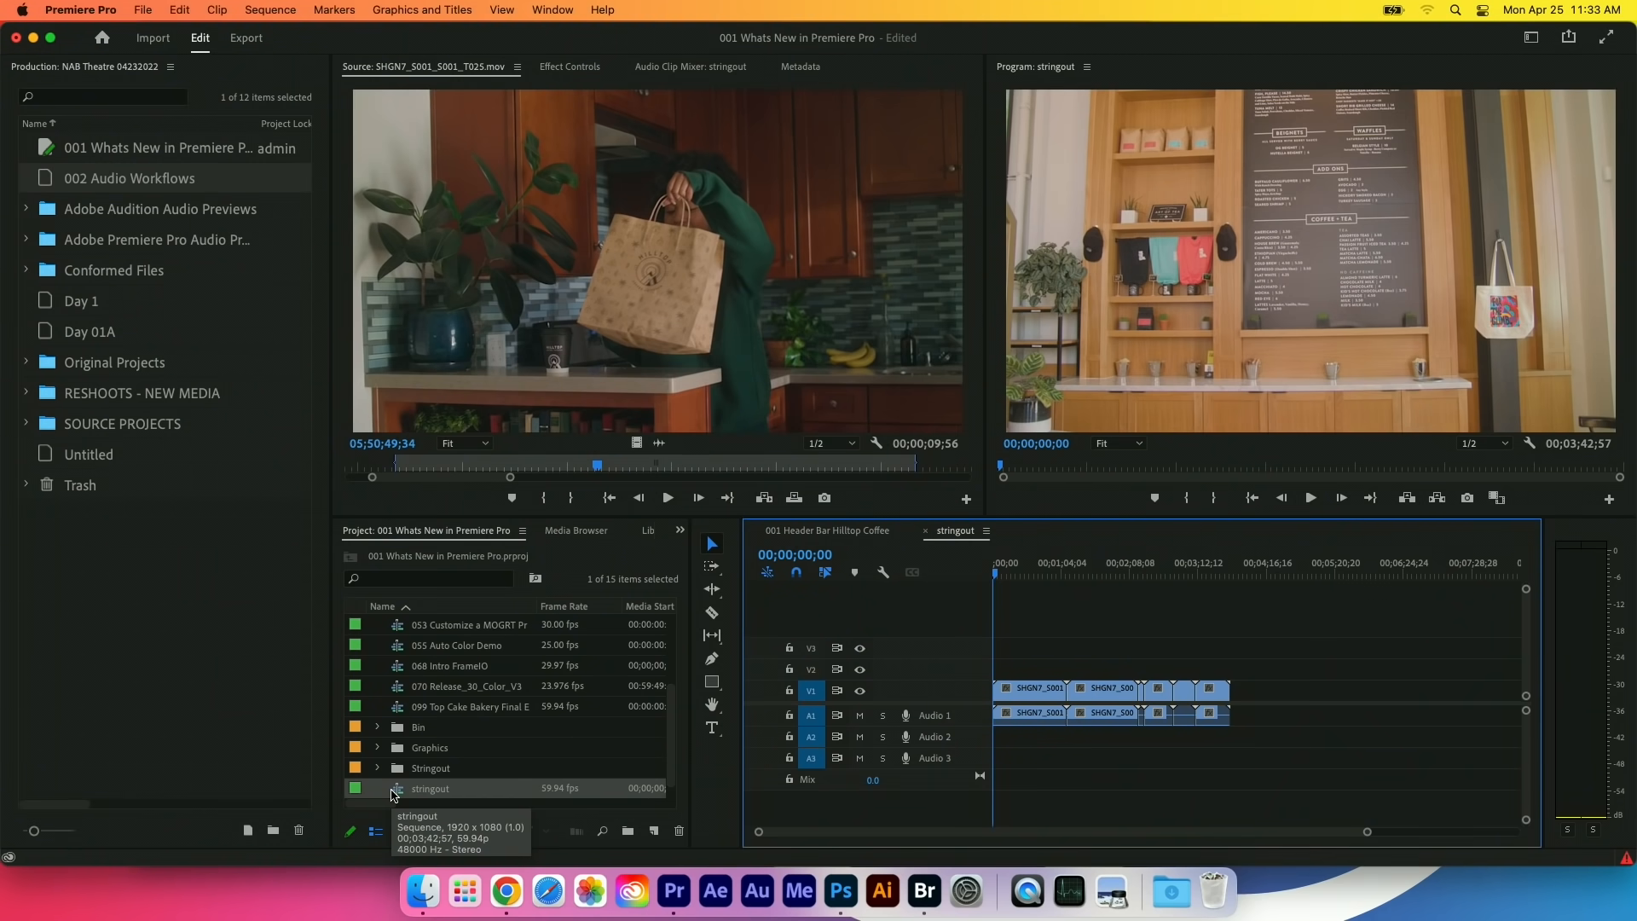
mouse_move(516, 174)
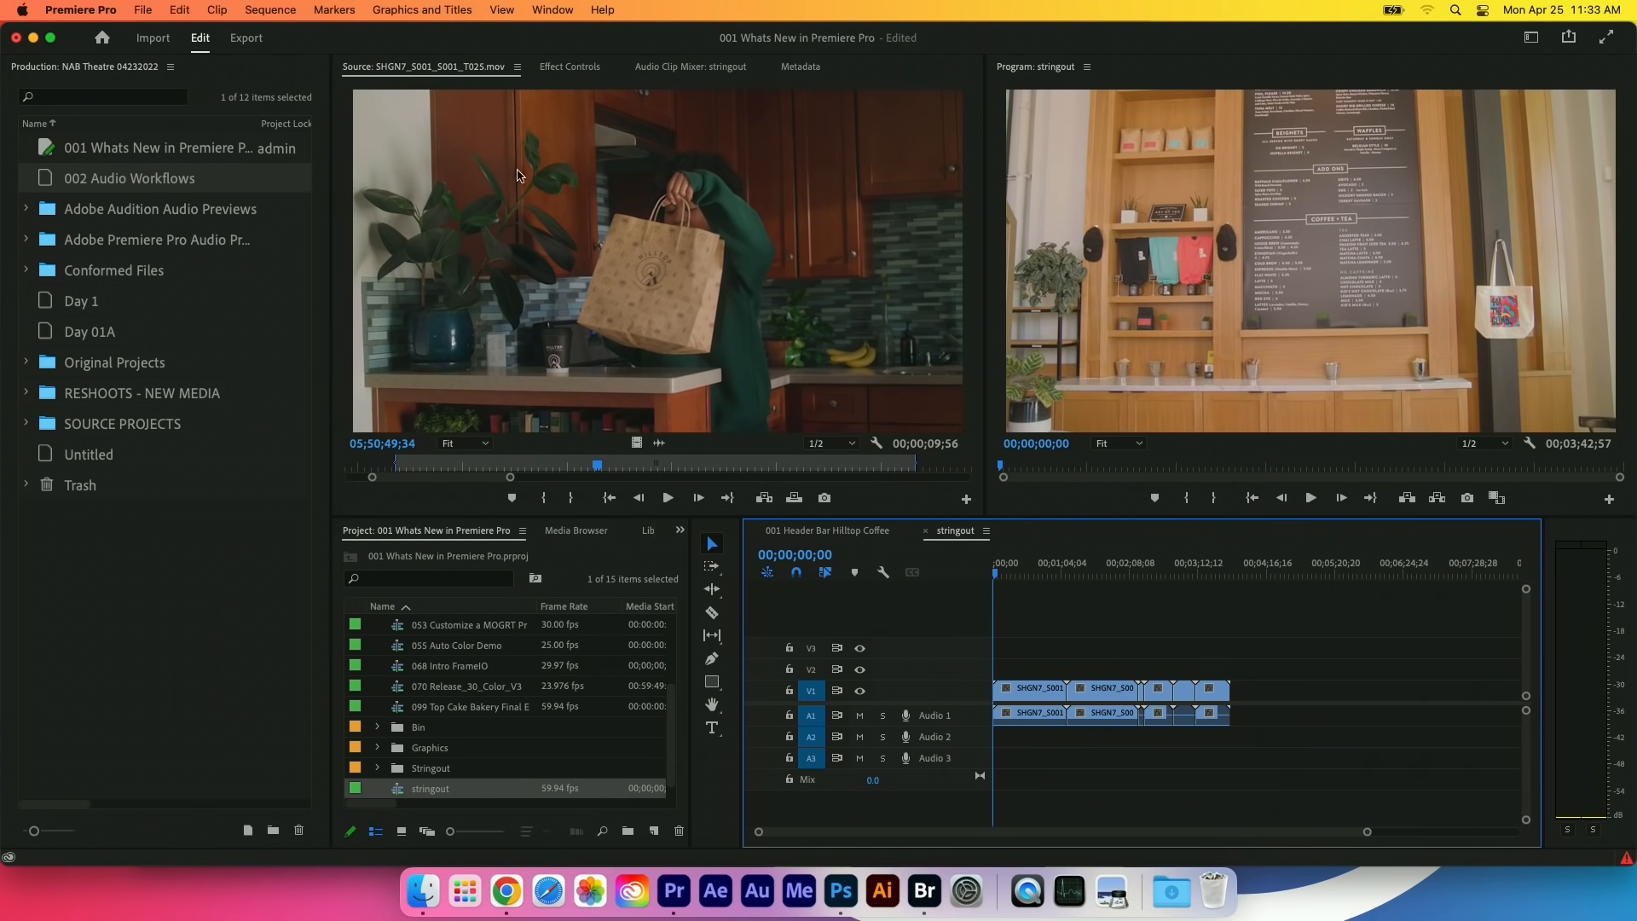
mouse_move(697, 46)
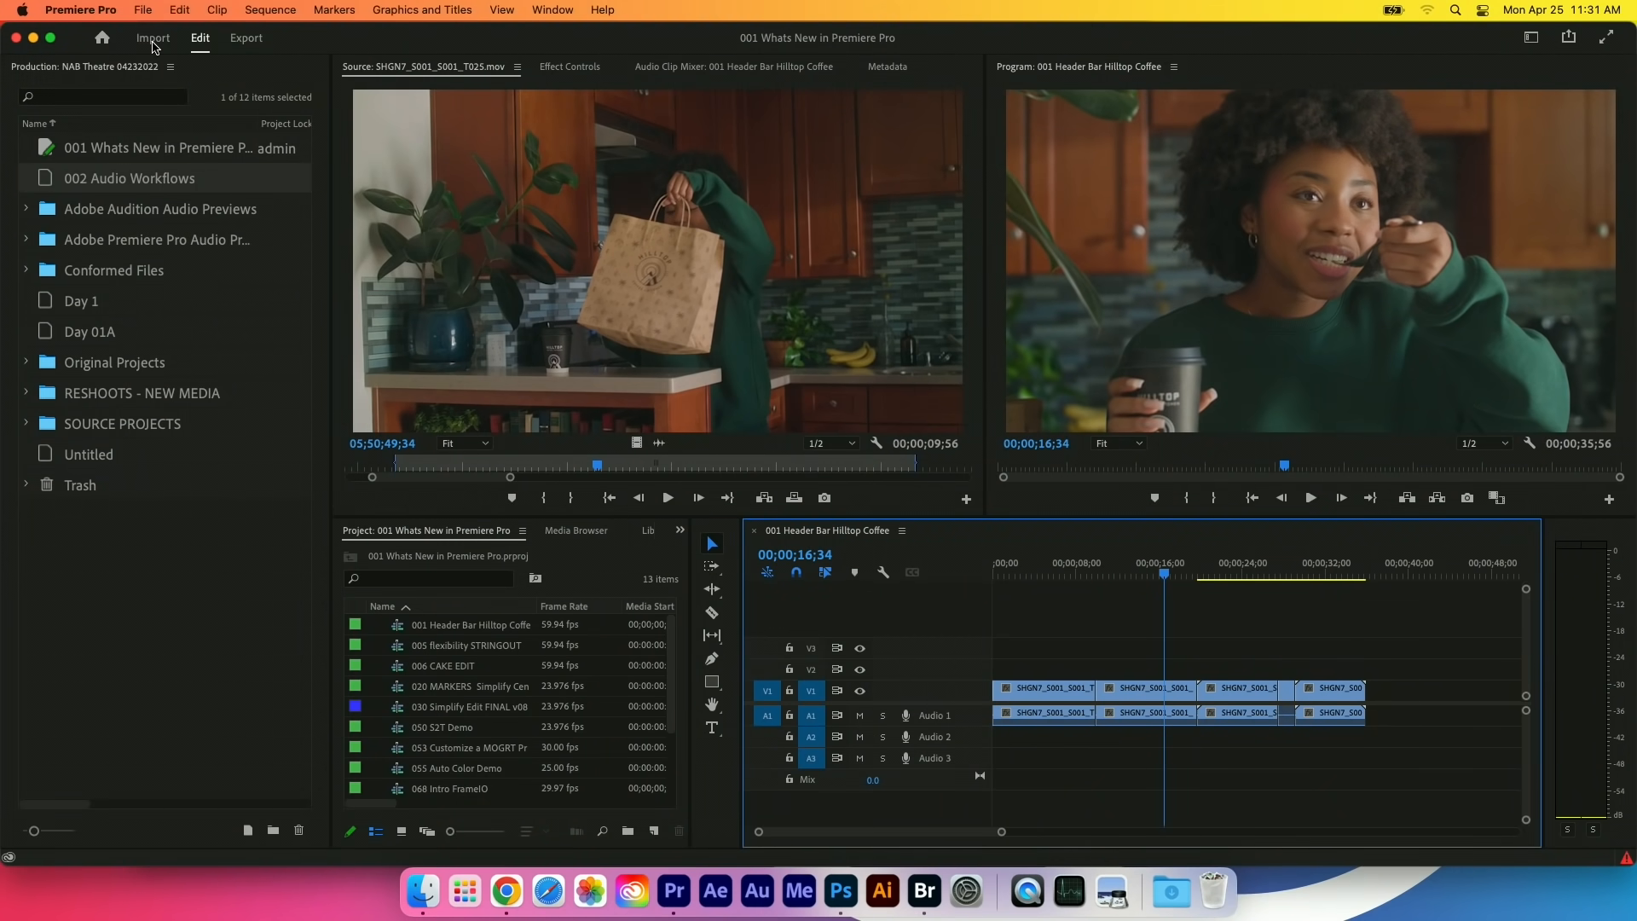
Bring up the Import view listing the EOS_DIGITAL DCIM camera clips.
click(151, 37)
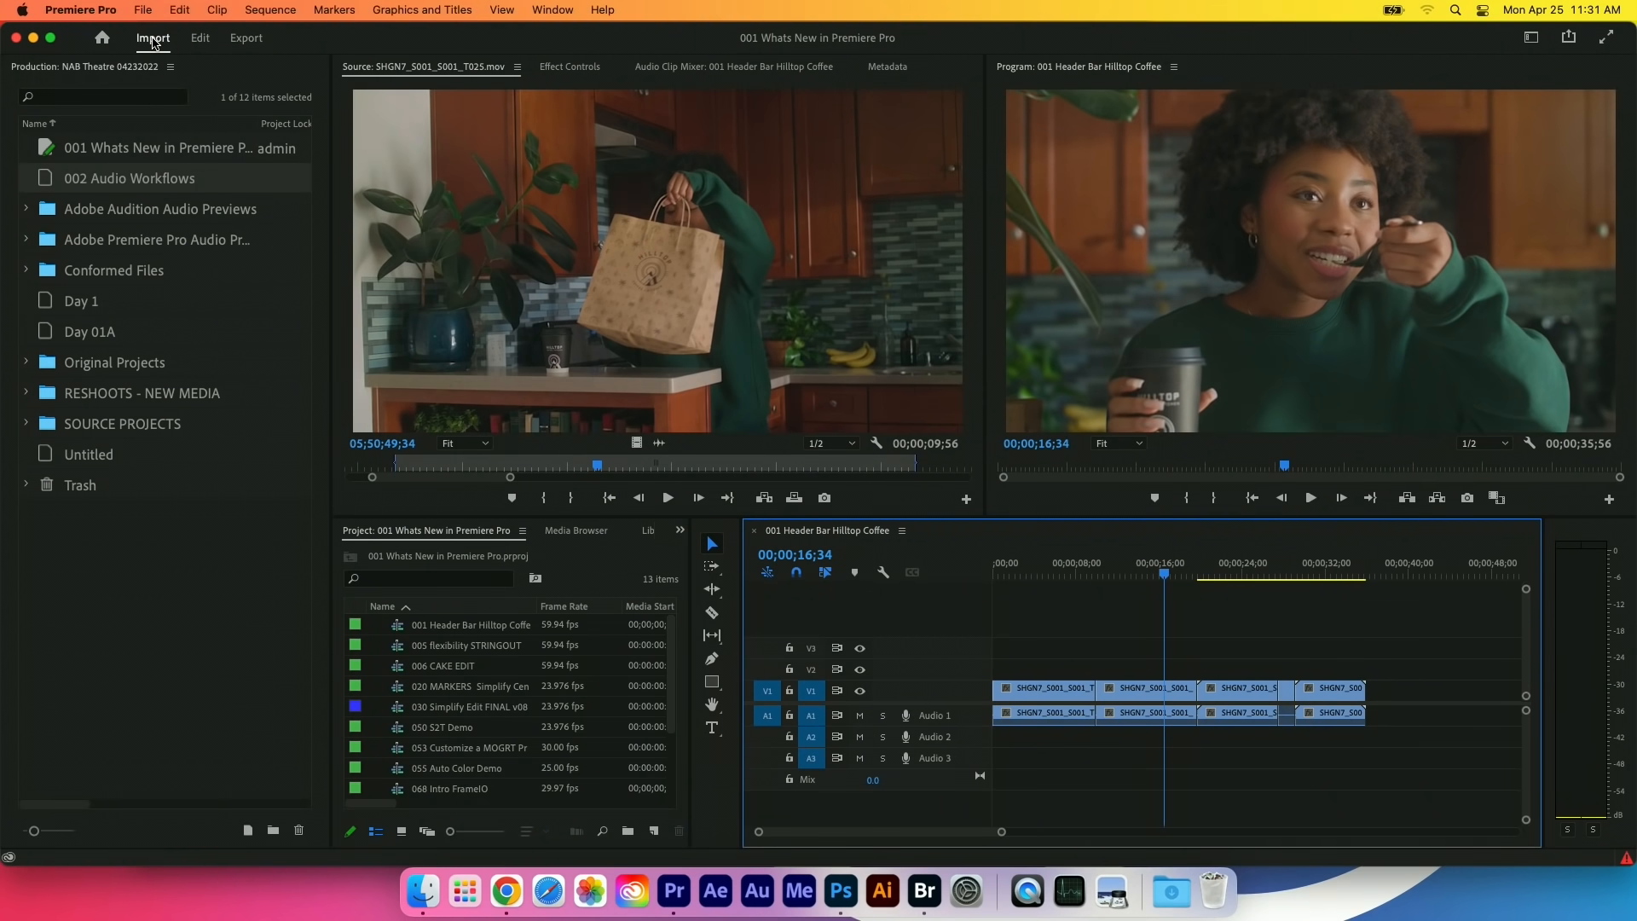
click(152, 38)
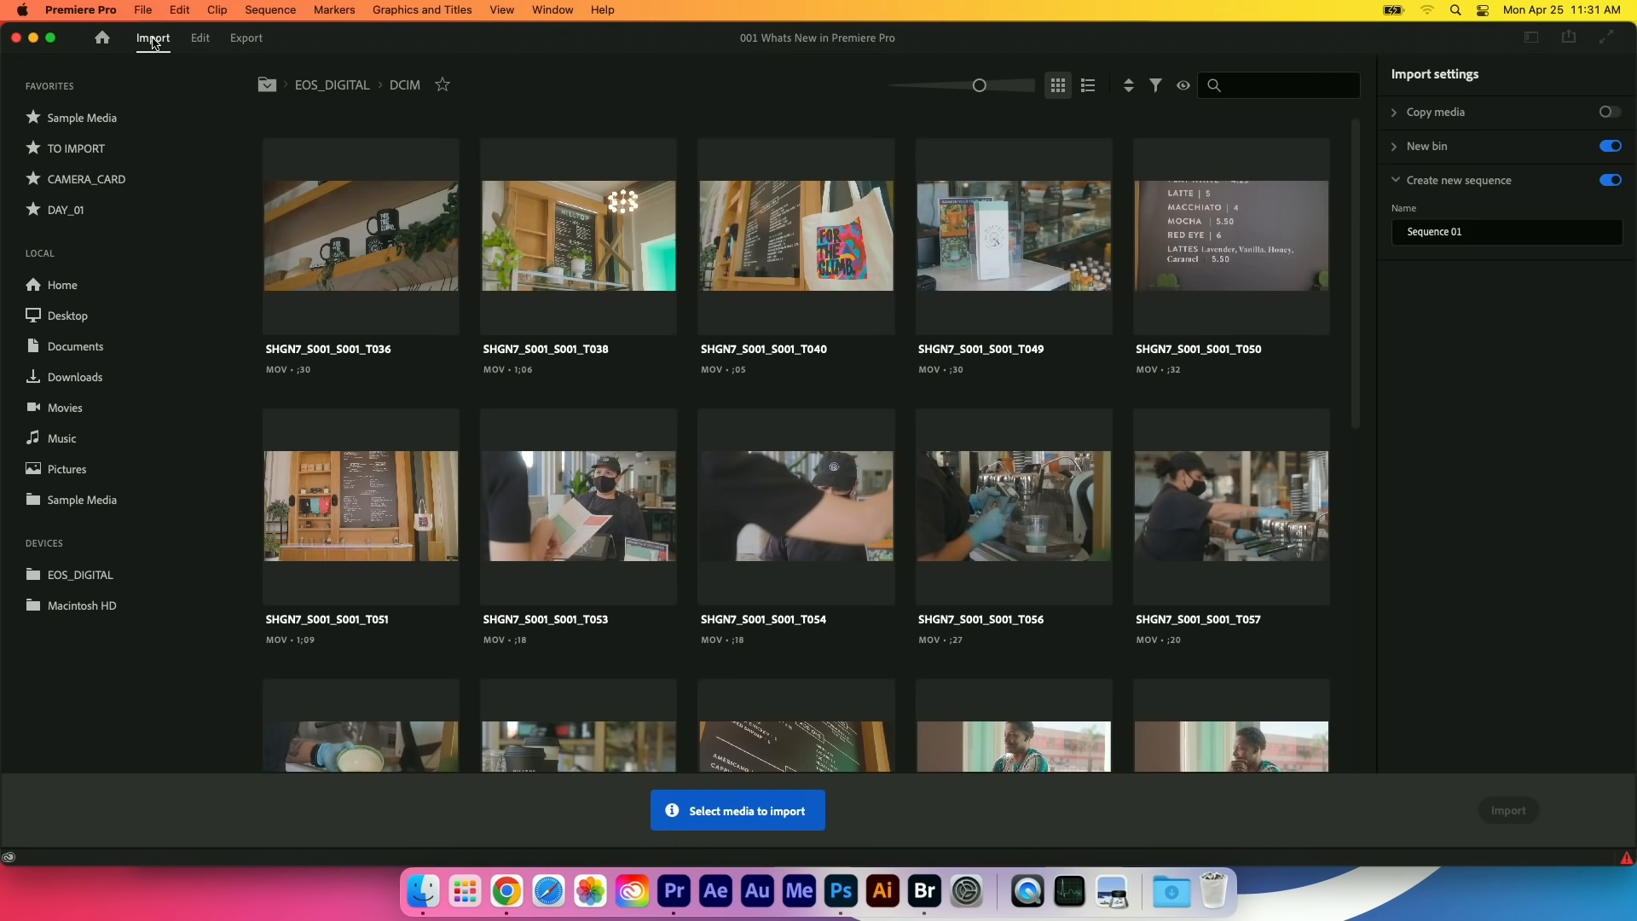
Mark clips T038, T040, T050, T051, T056 and T057 for import.
click(1011, 506)
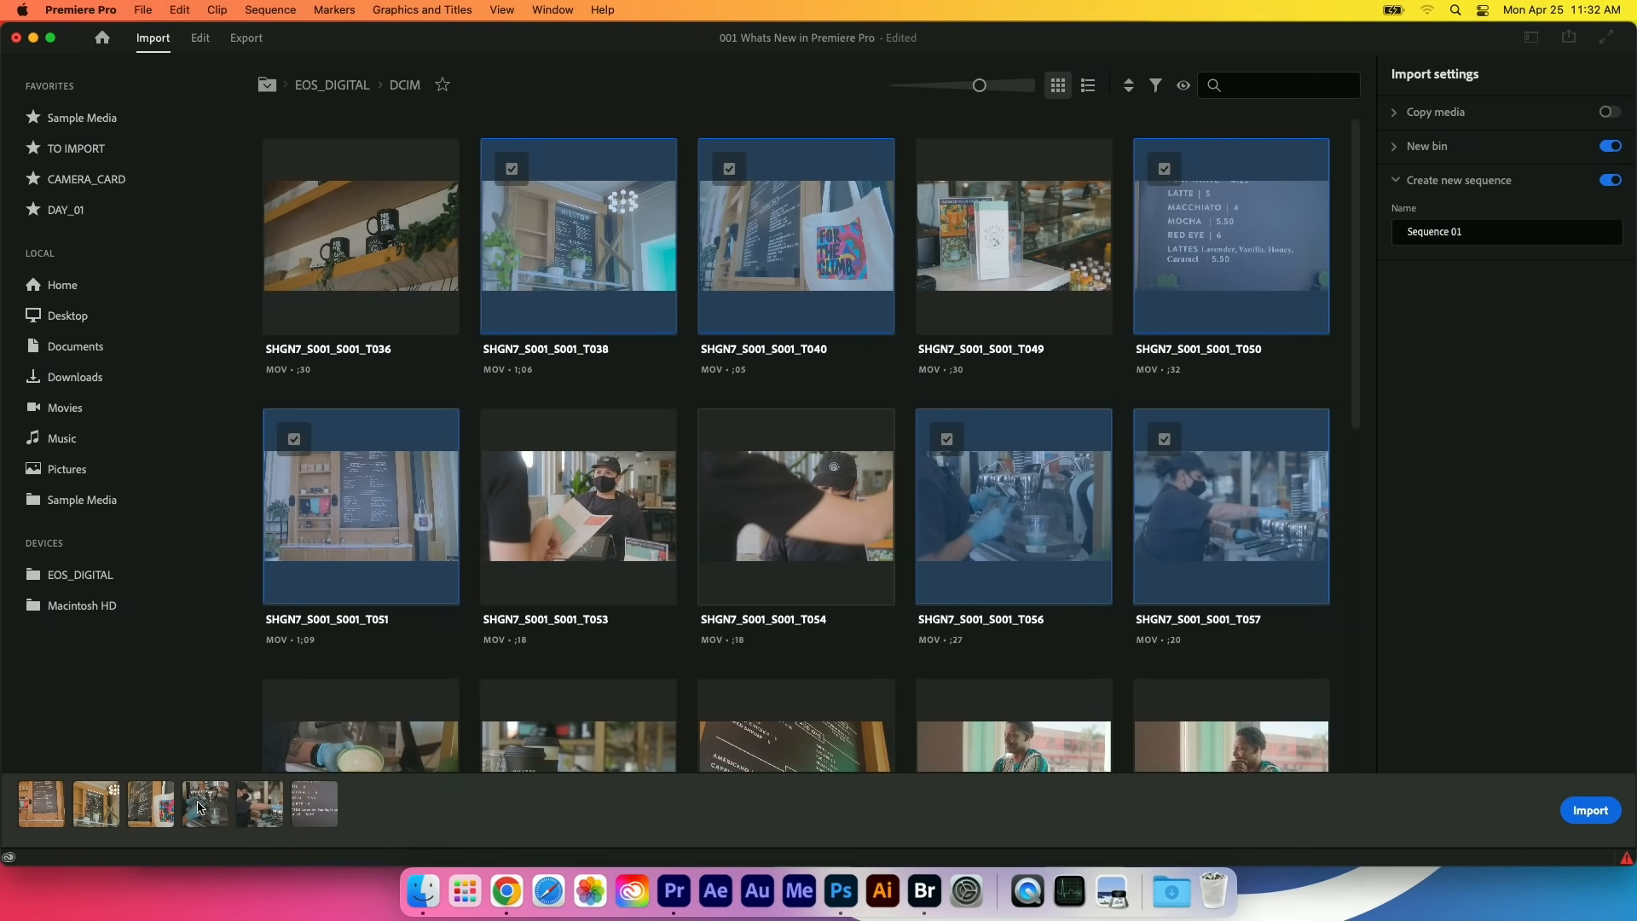
mouse_move(225, 812)
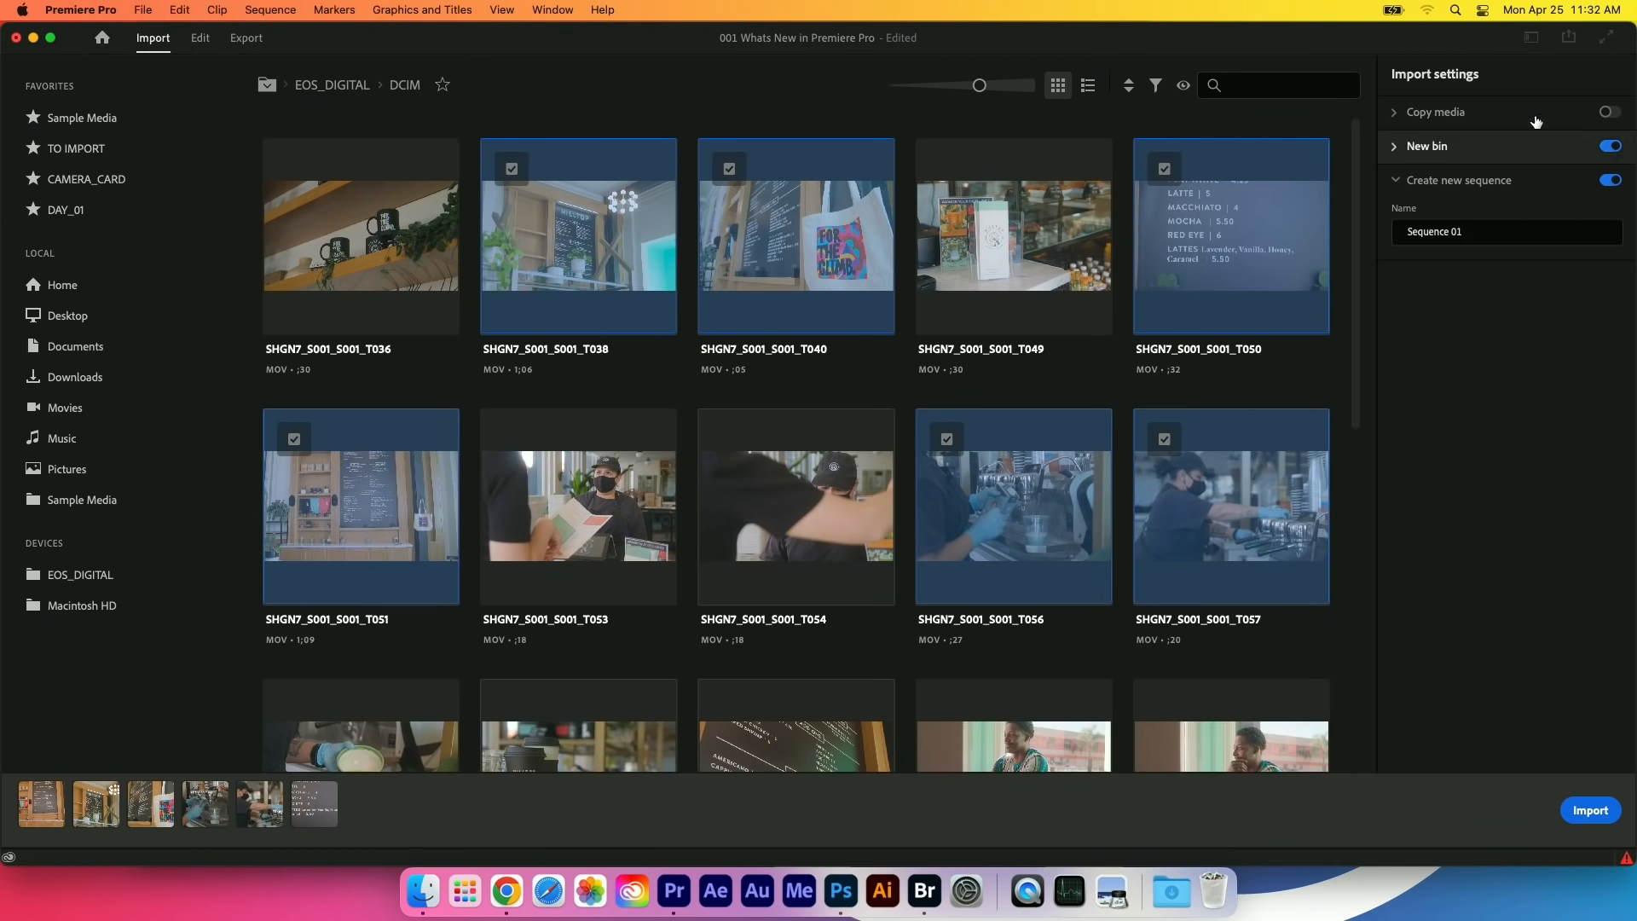
Review the Copy media options and leave media copying switched off.
click(1611, 113)
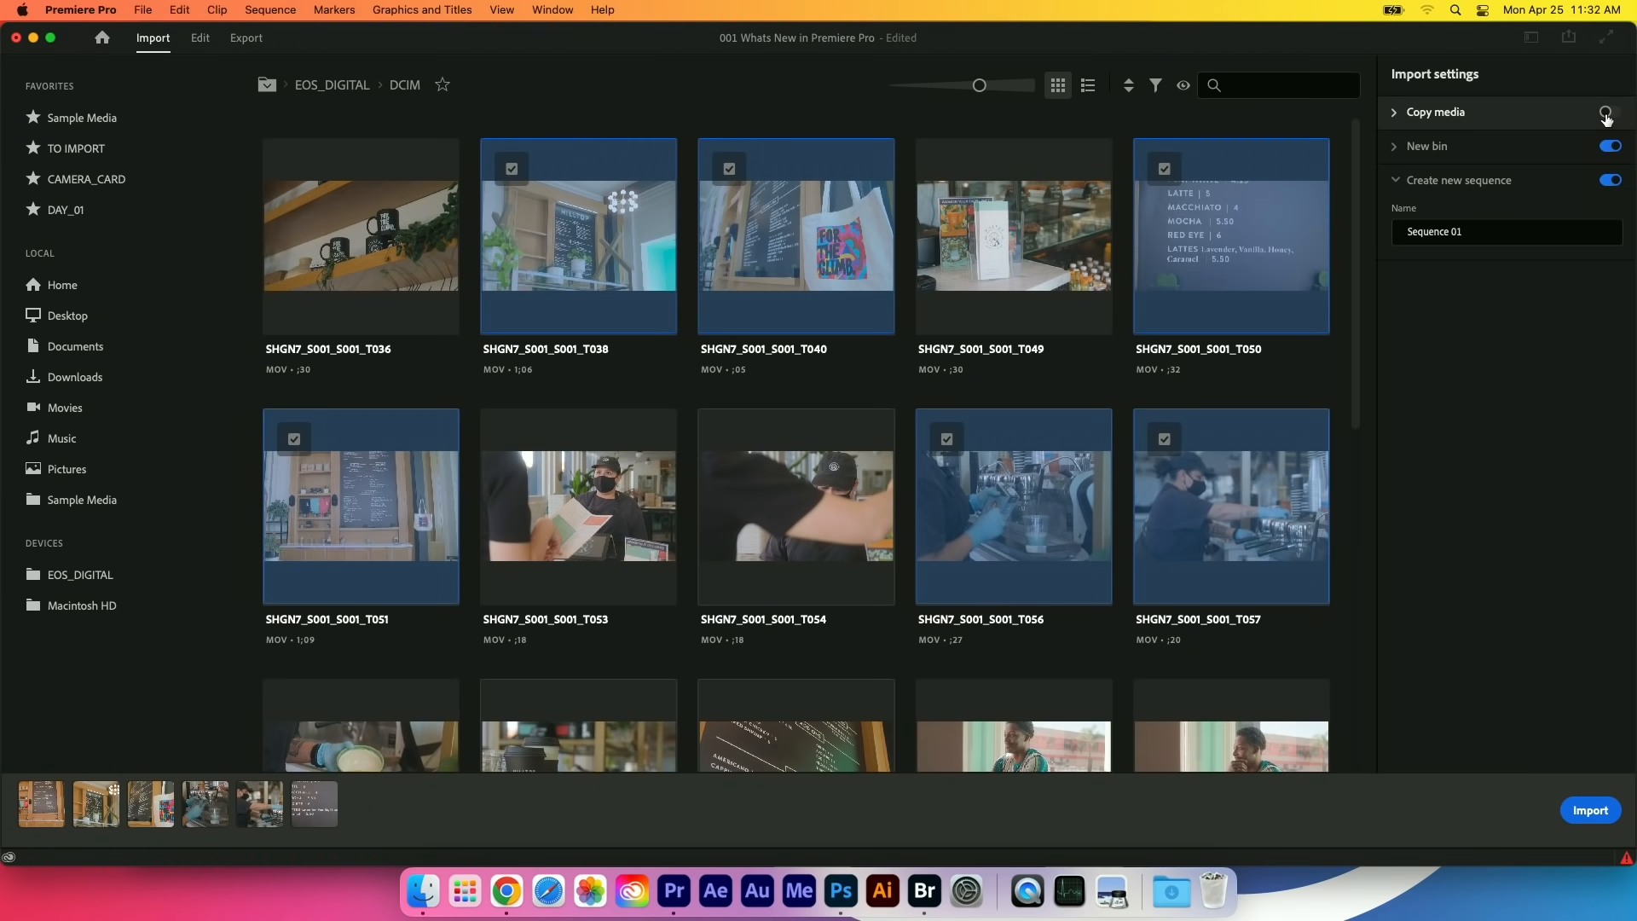
click(1608, 113)
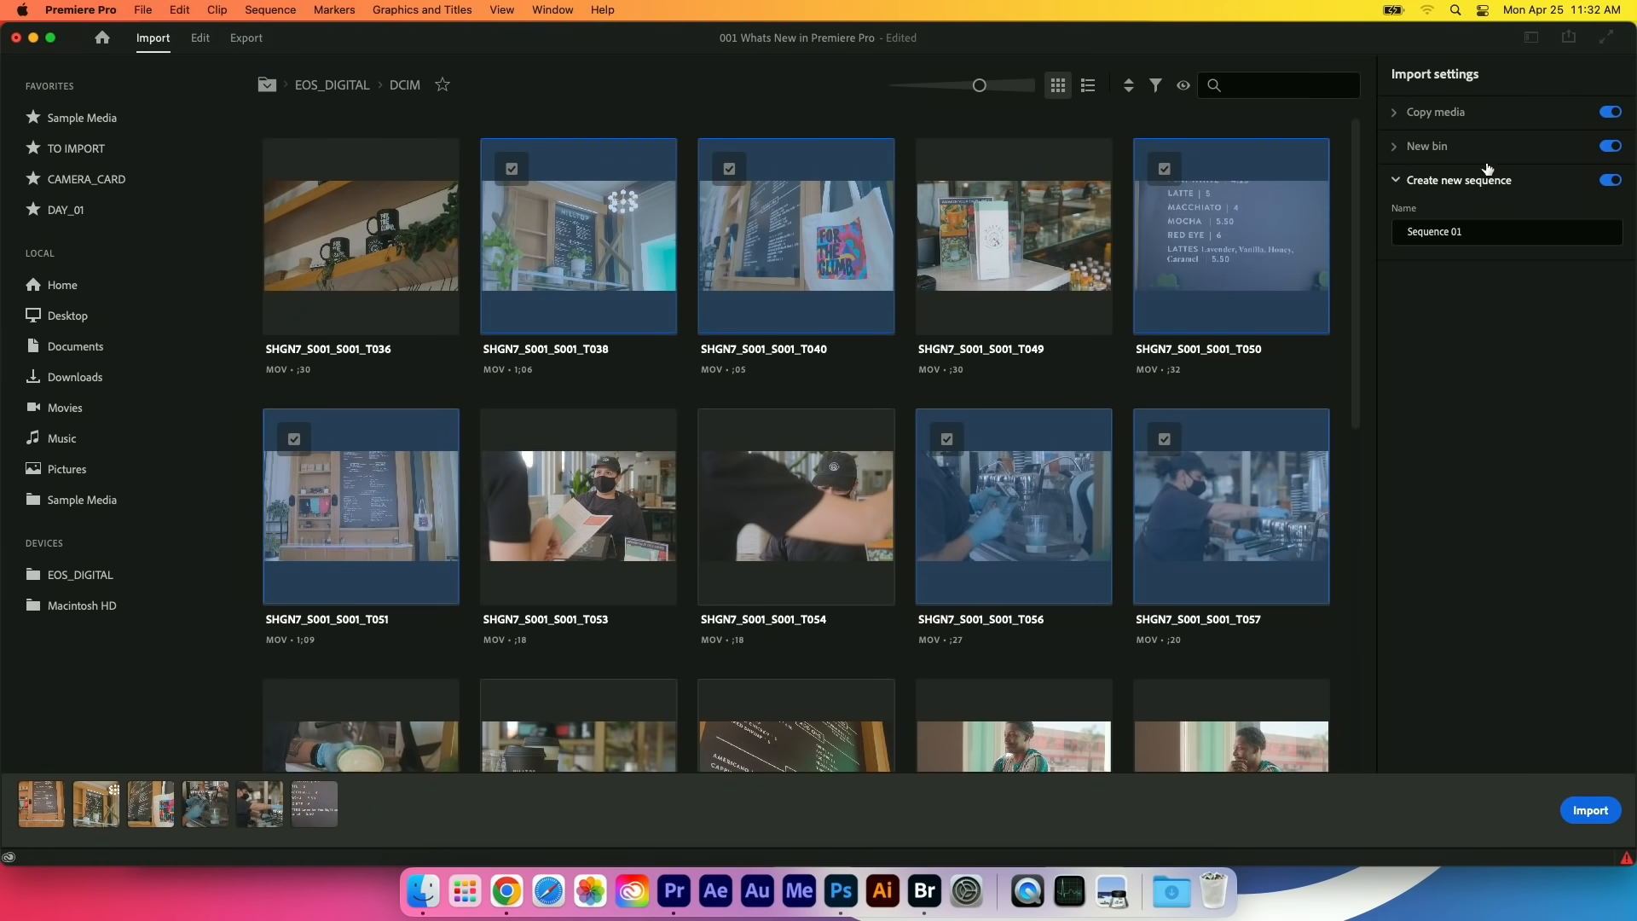
click(1395, 113)
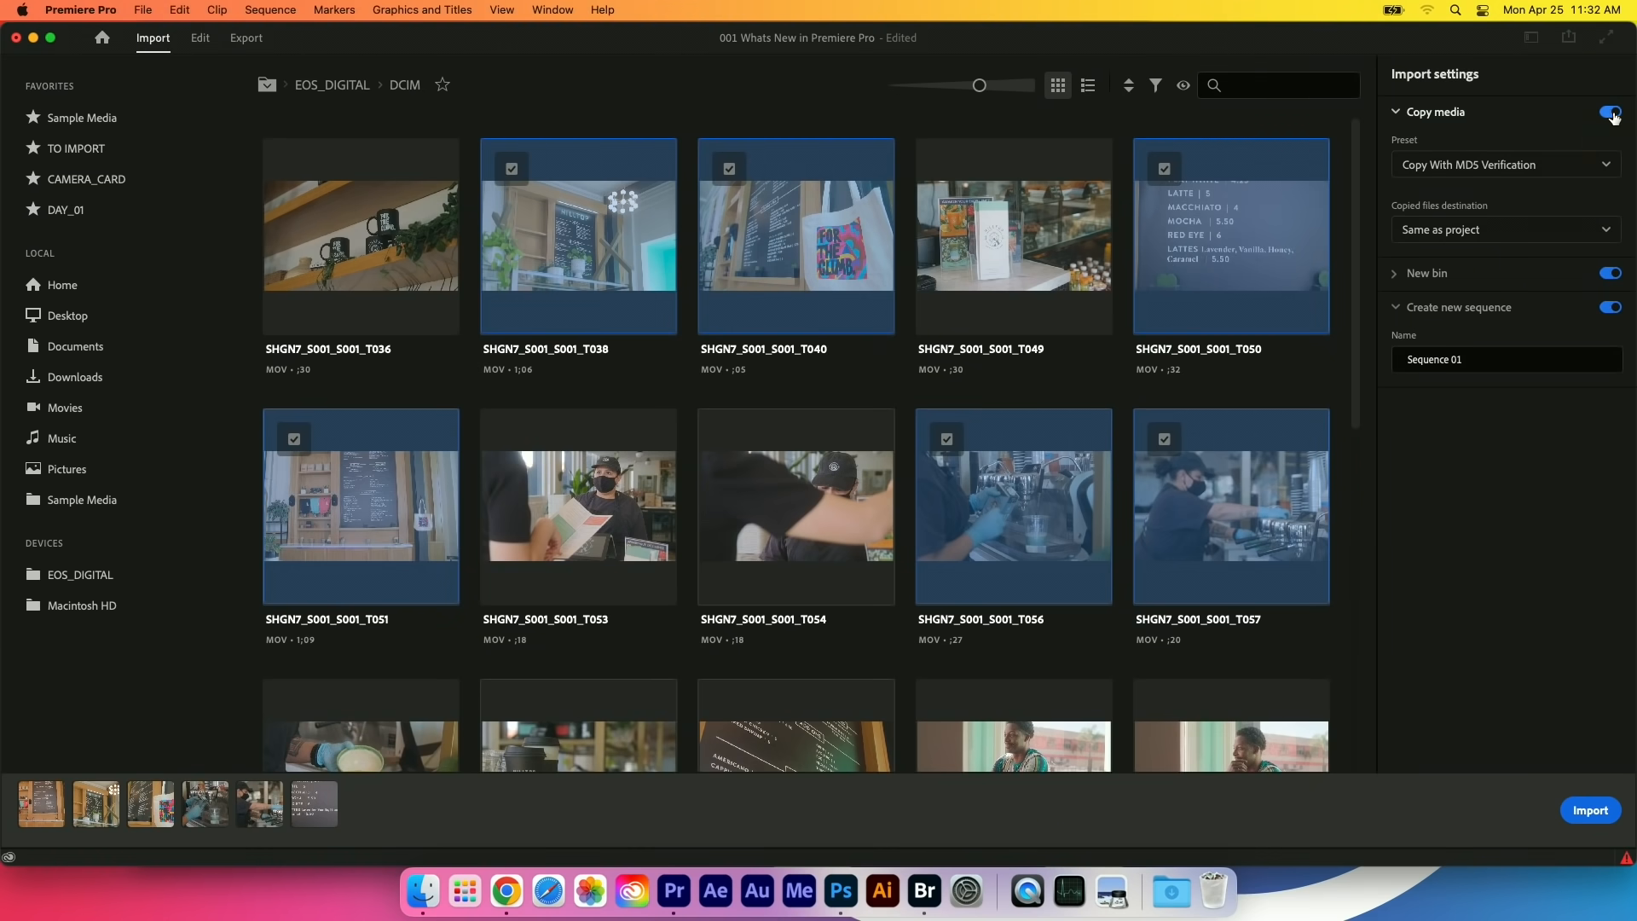
click(1606, 113)
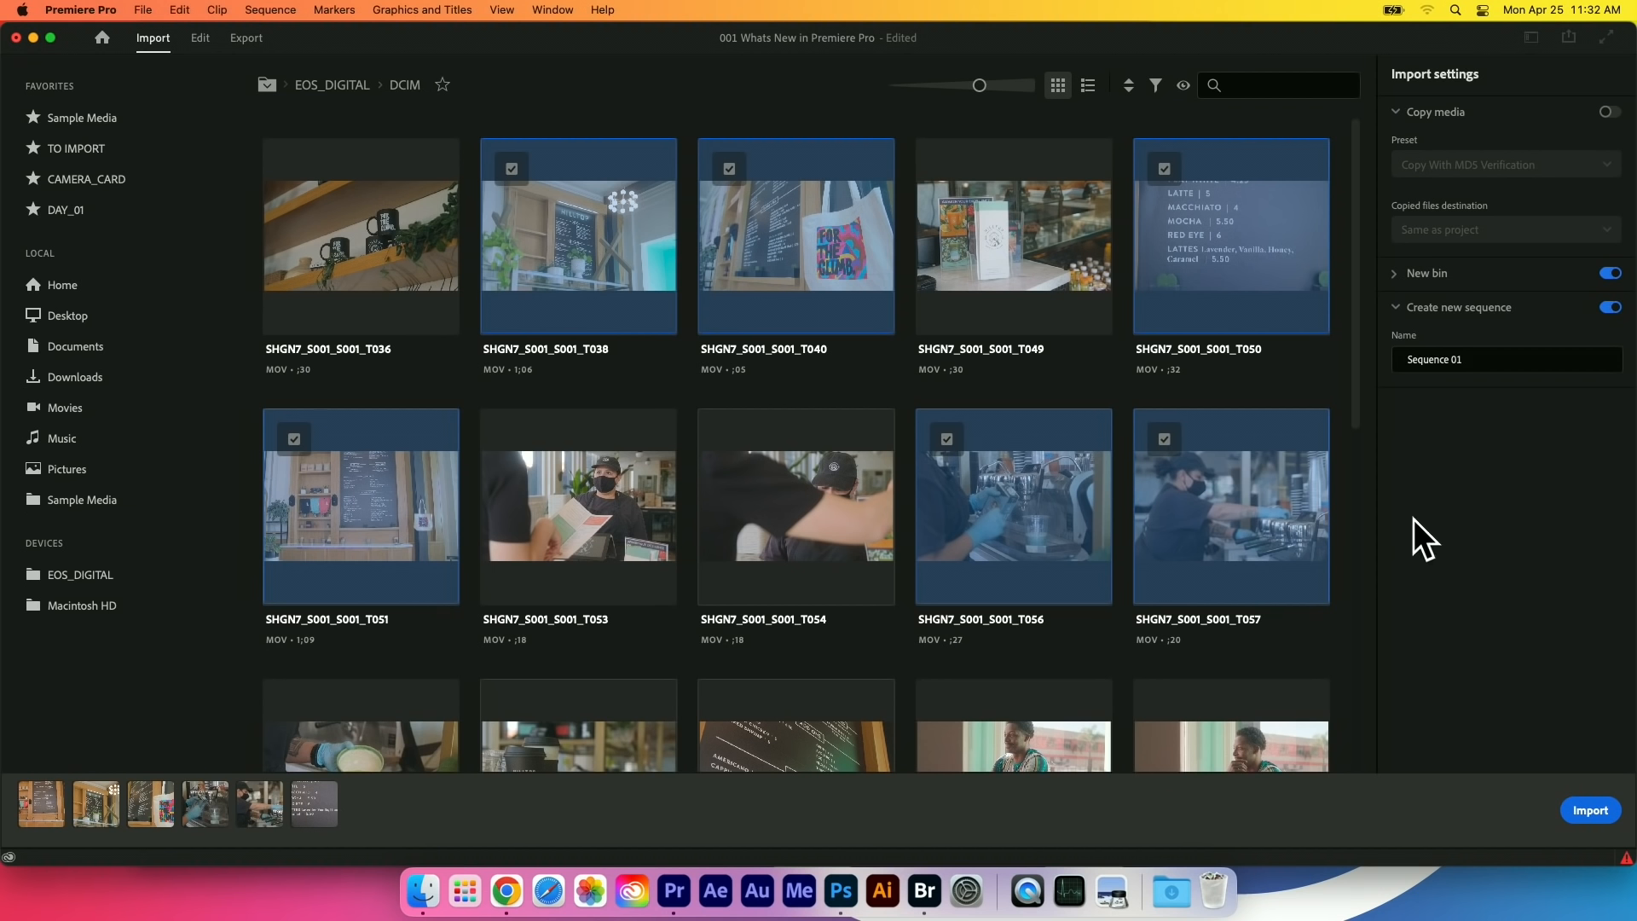
mouse_move(1459, 275)
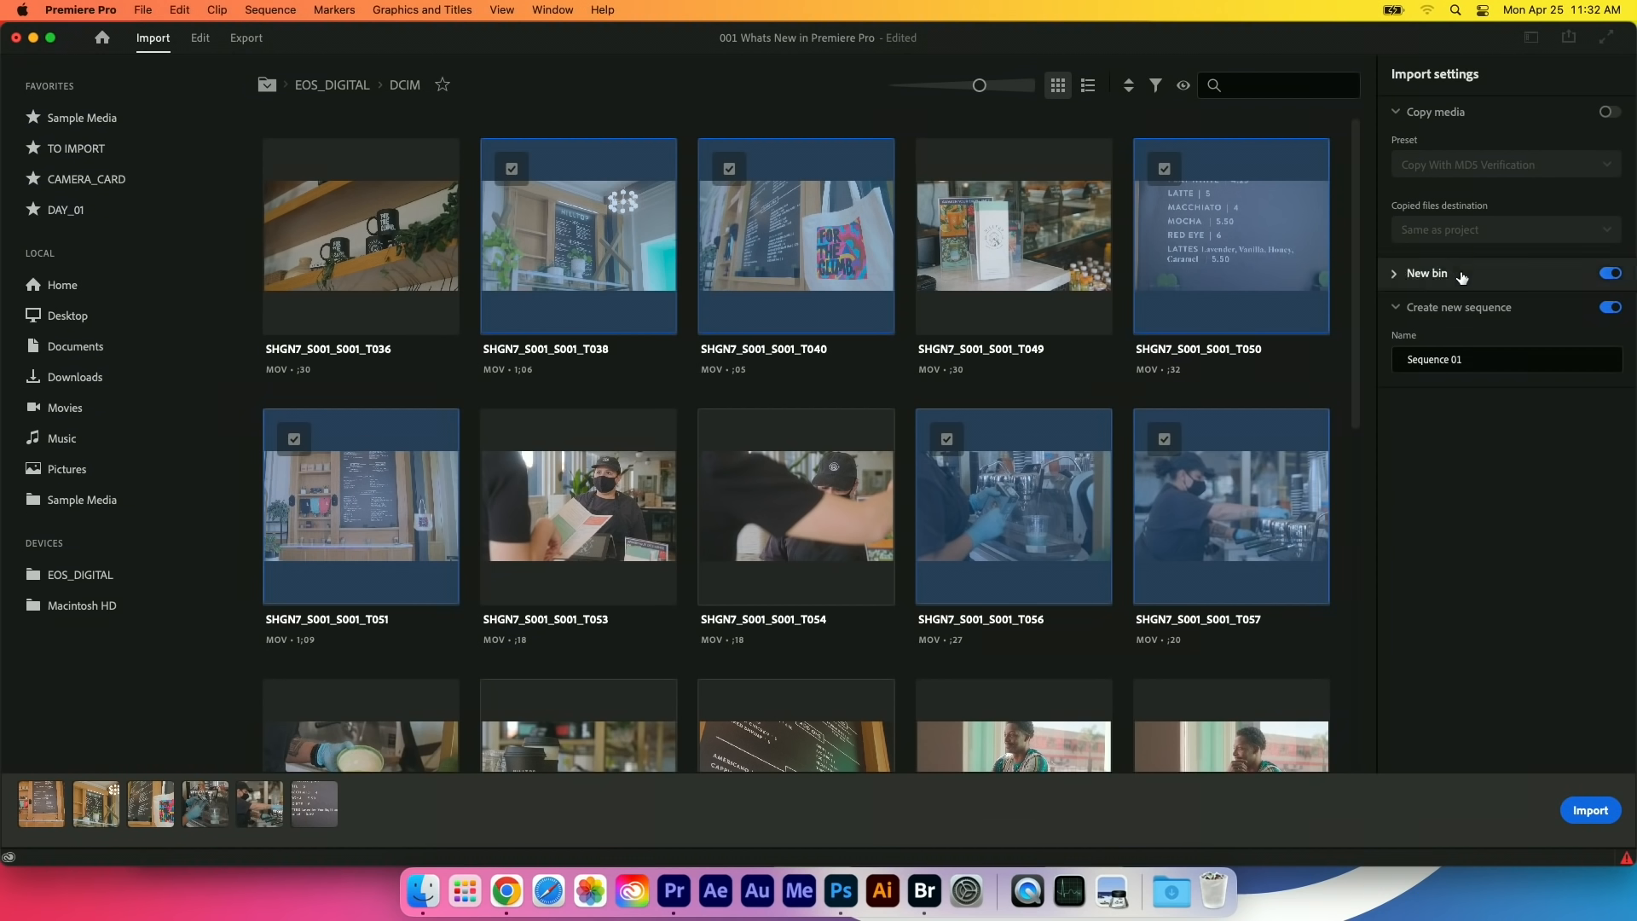
mouse_move(1427, 272)
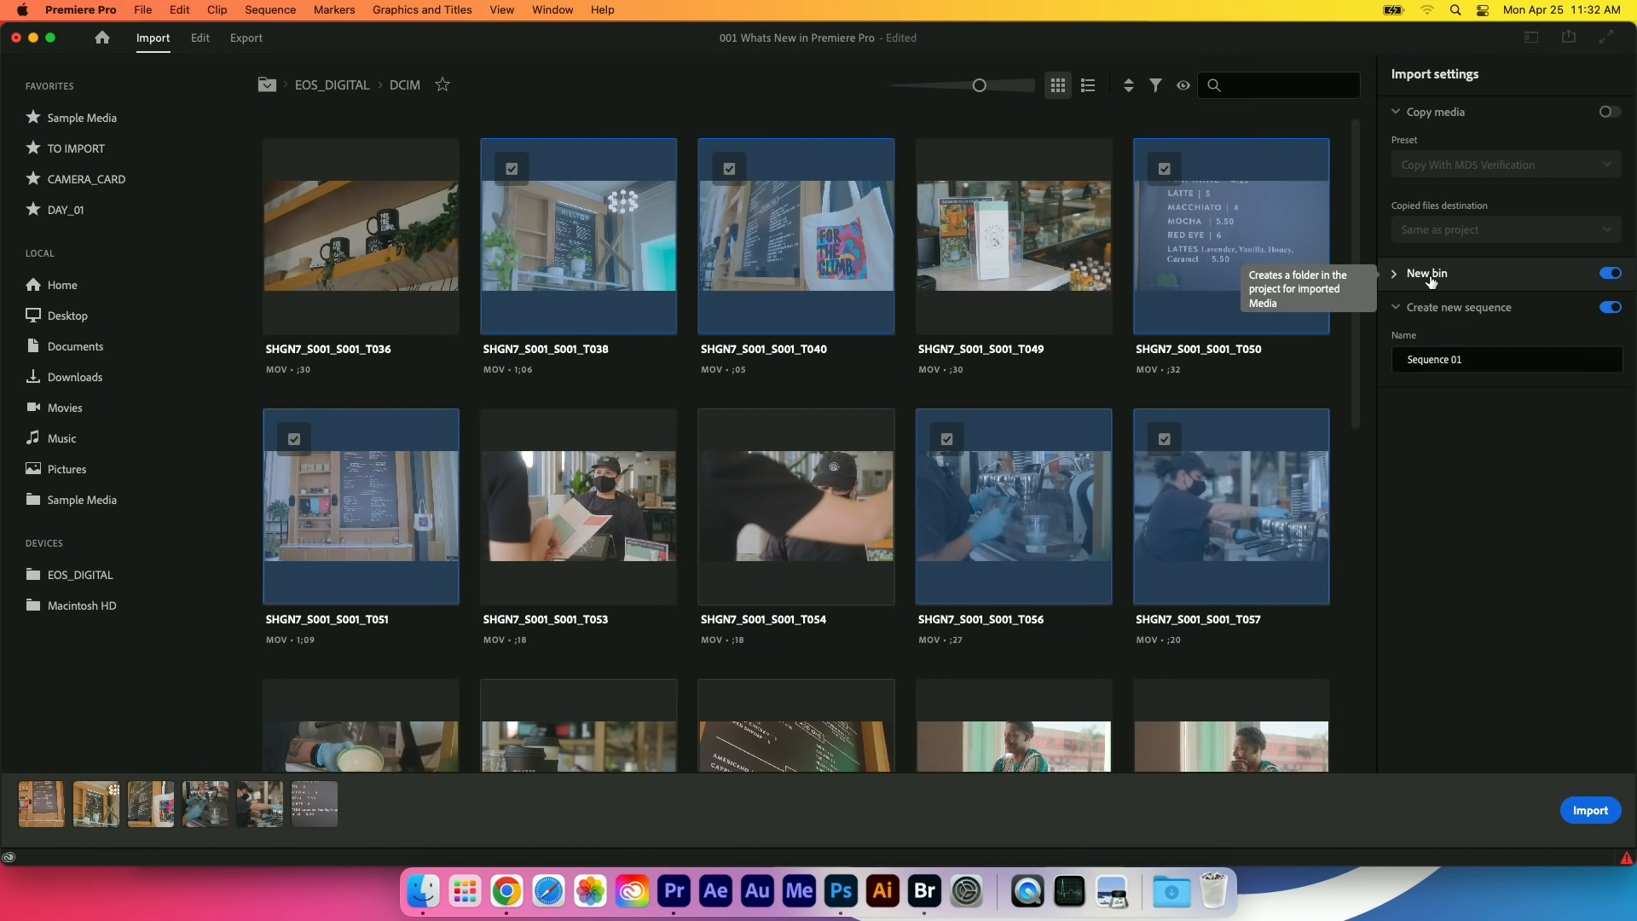
Start renaming the new sequence, entering 'set' in its Name field.
click(1461, 360)
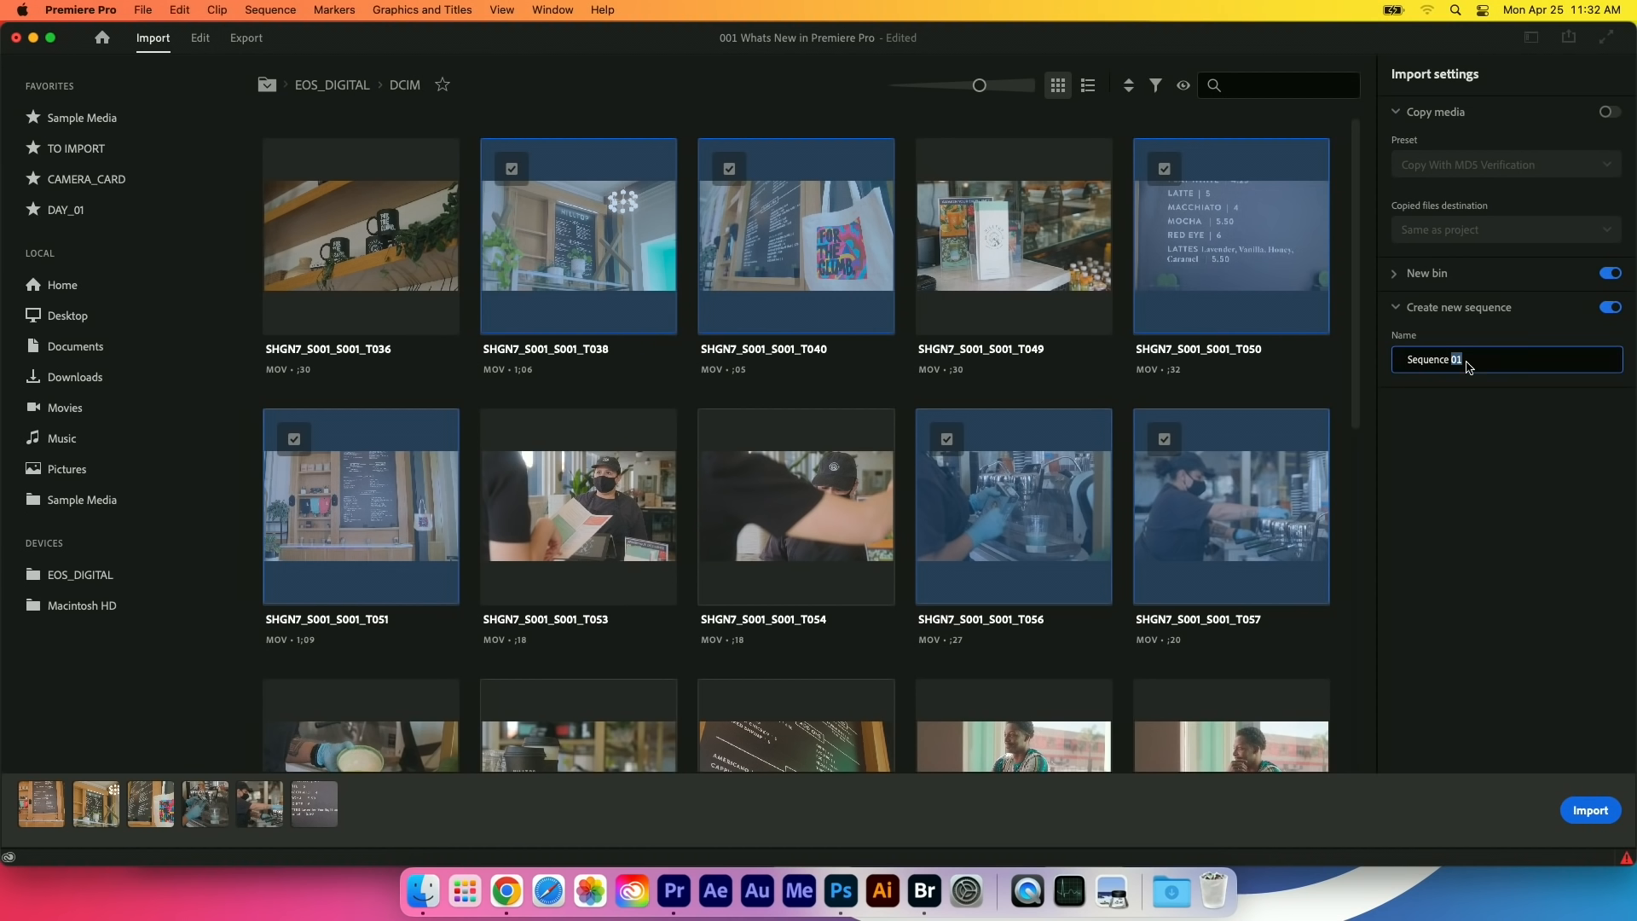
text(se)
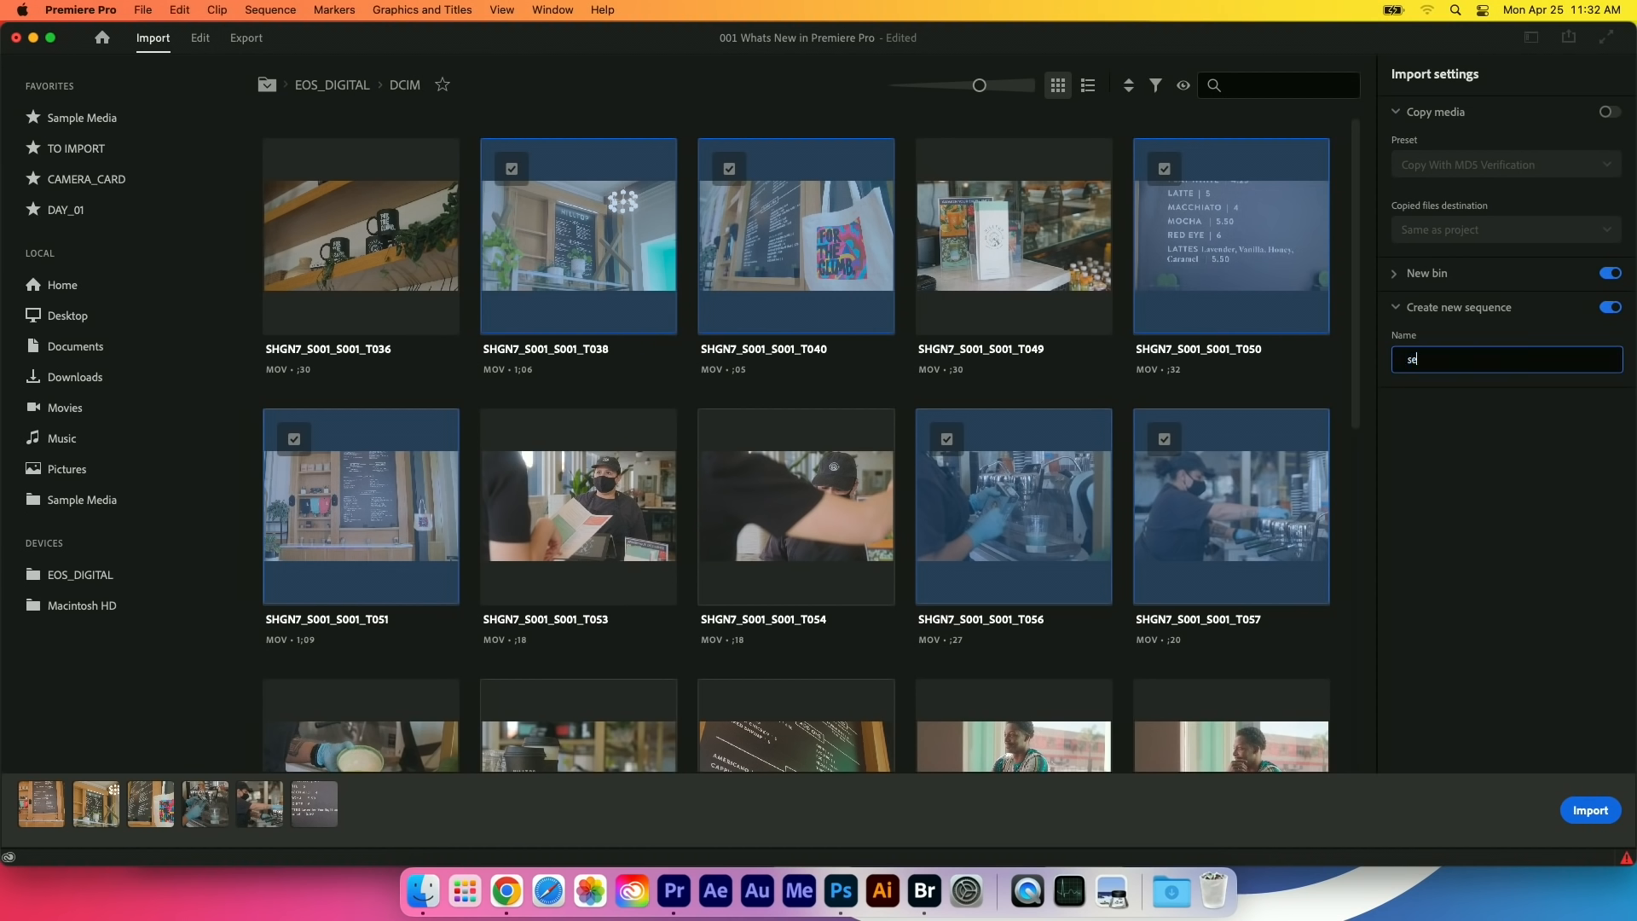
text(t)
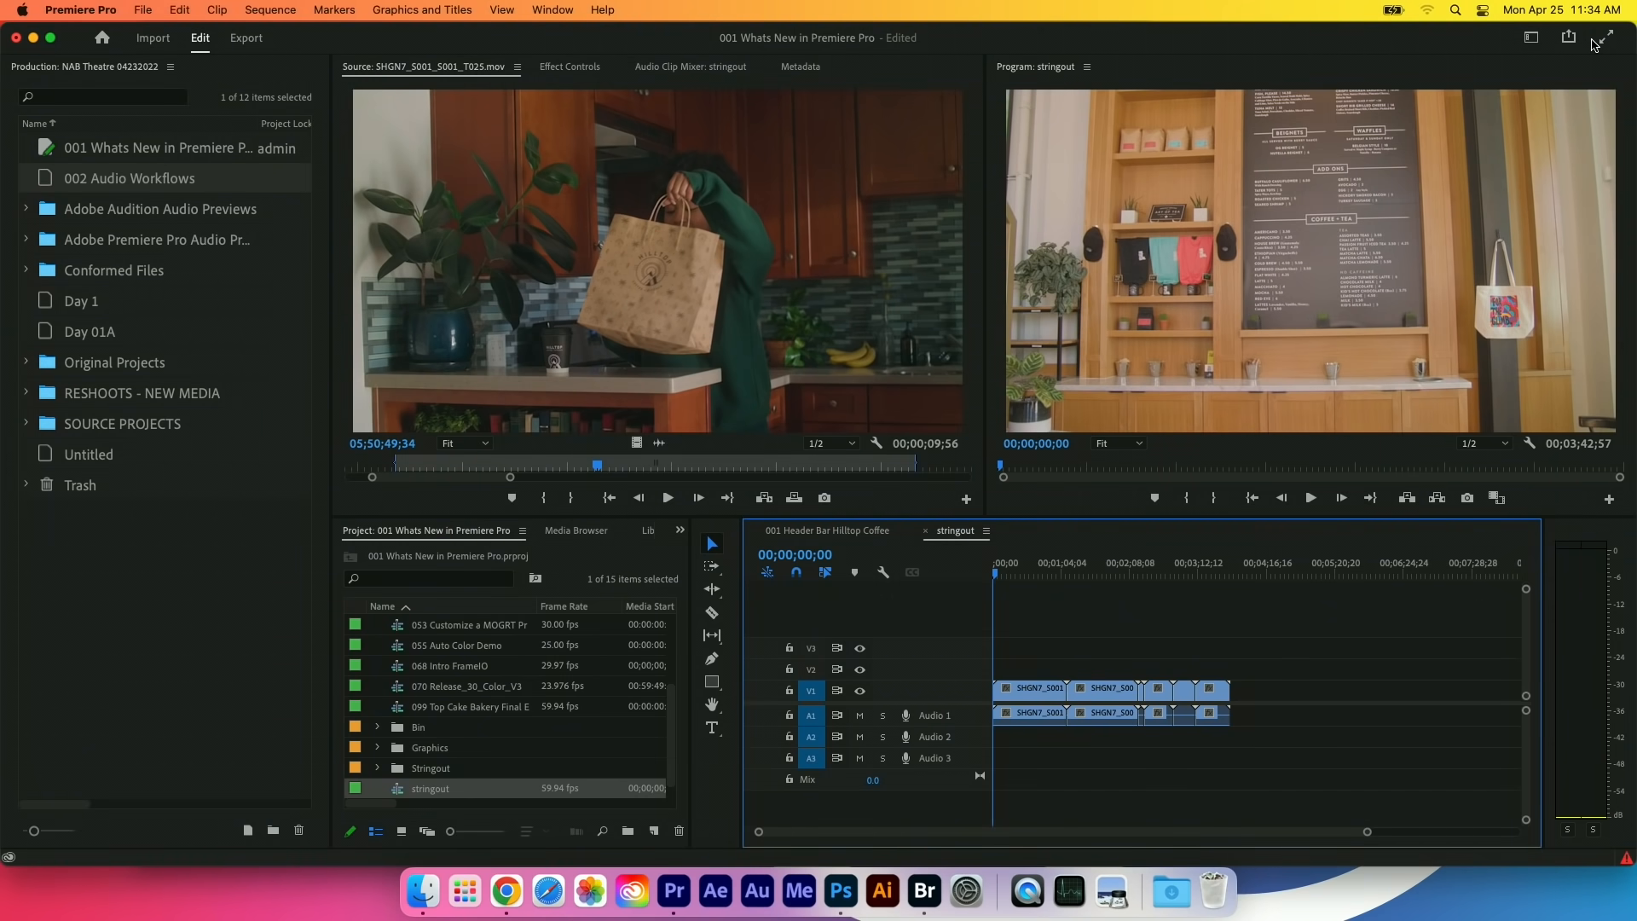
mouse_move(1606, 36)
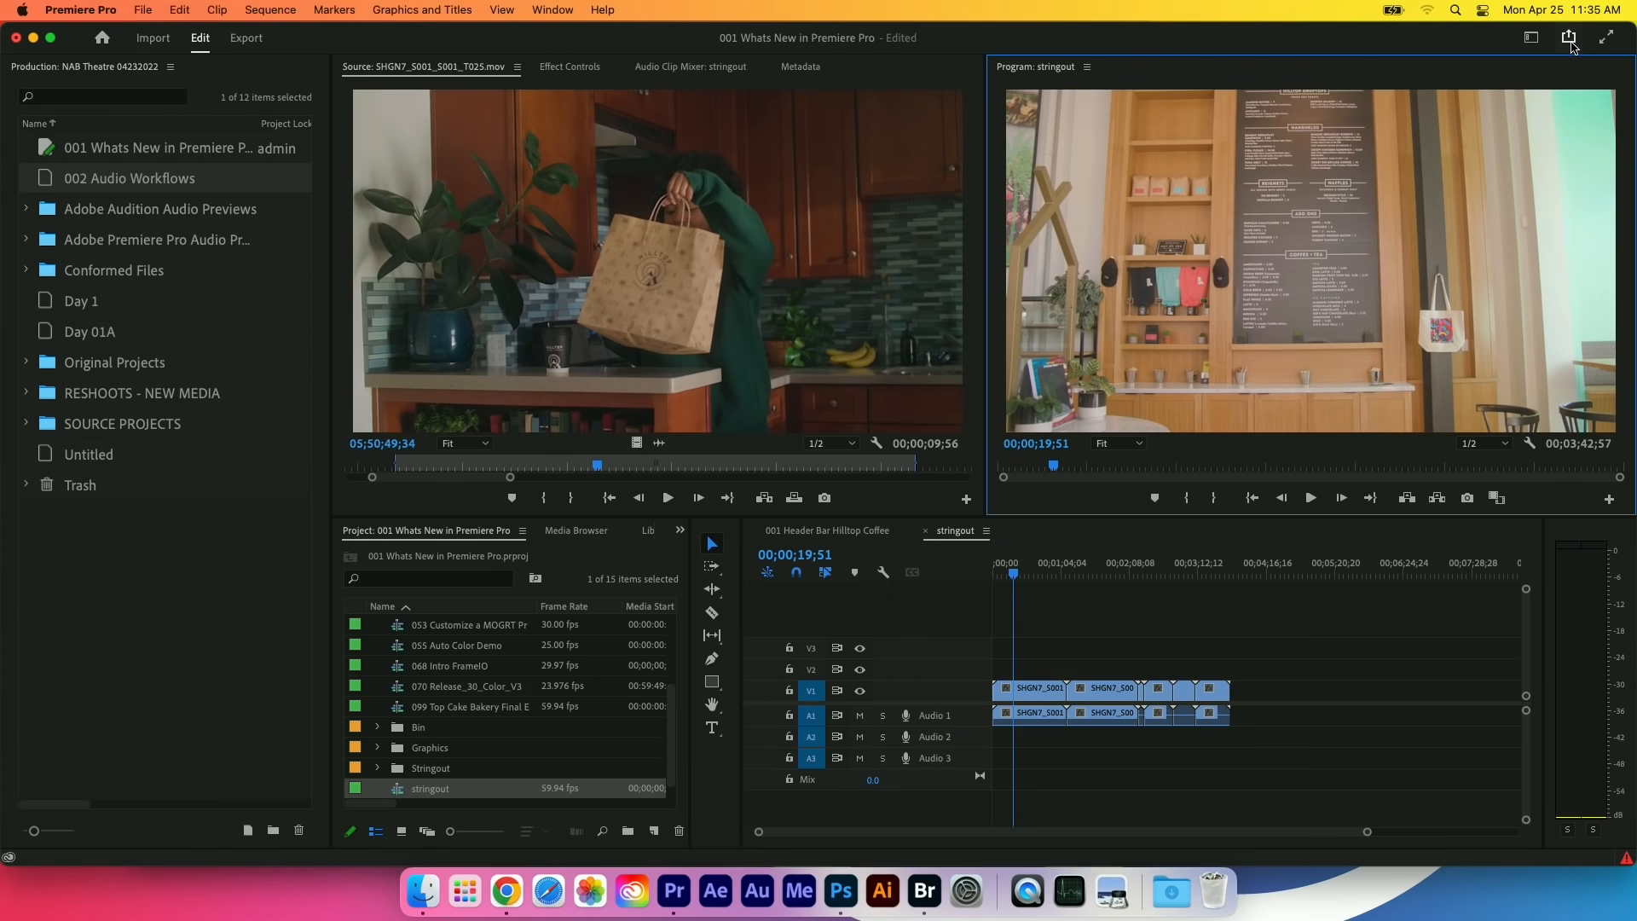
mouse_move(1555, 49)
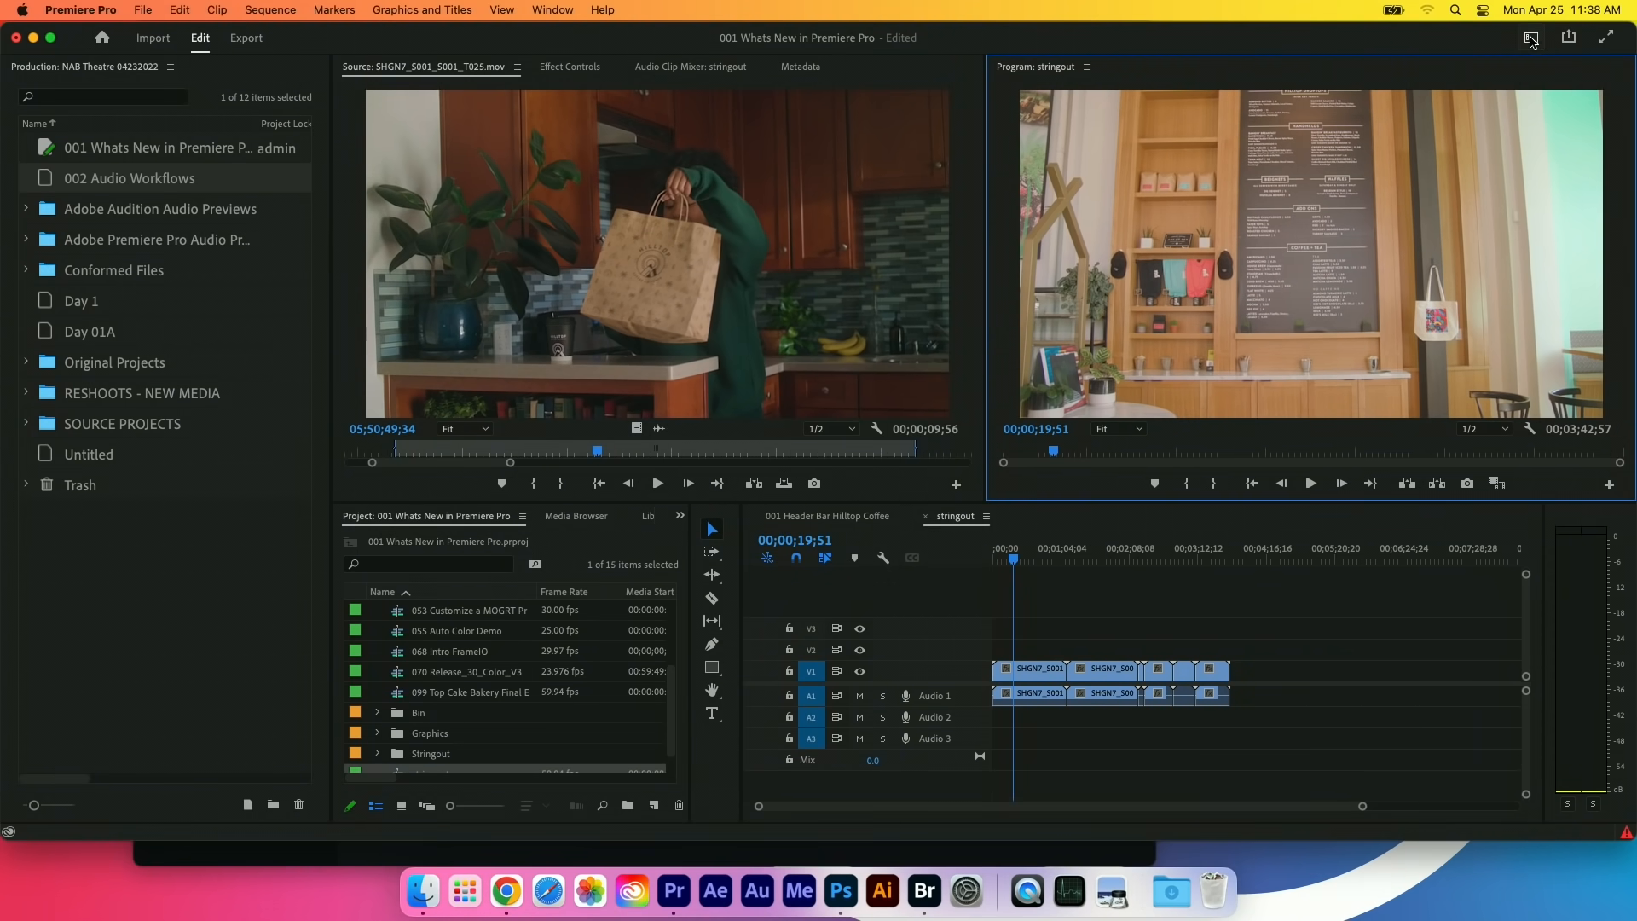
Show the available workspace tabs from the header bar.
click(1530, 37)
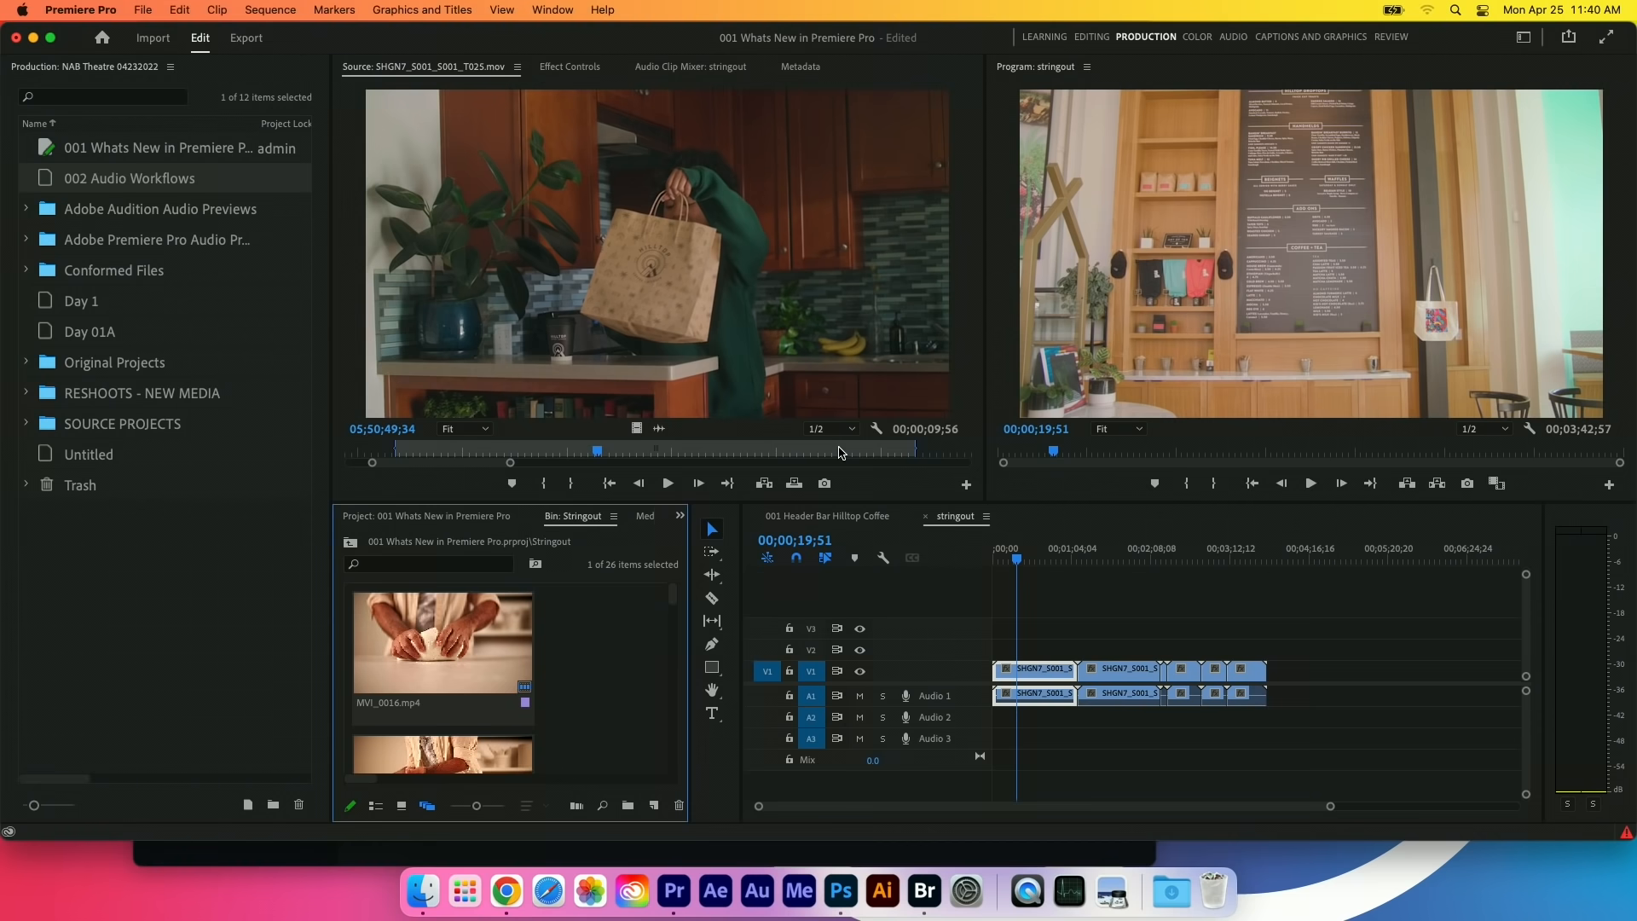
mouse_move(791, 471)
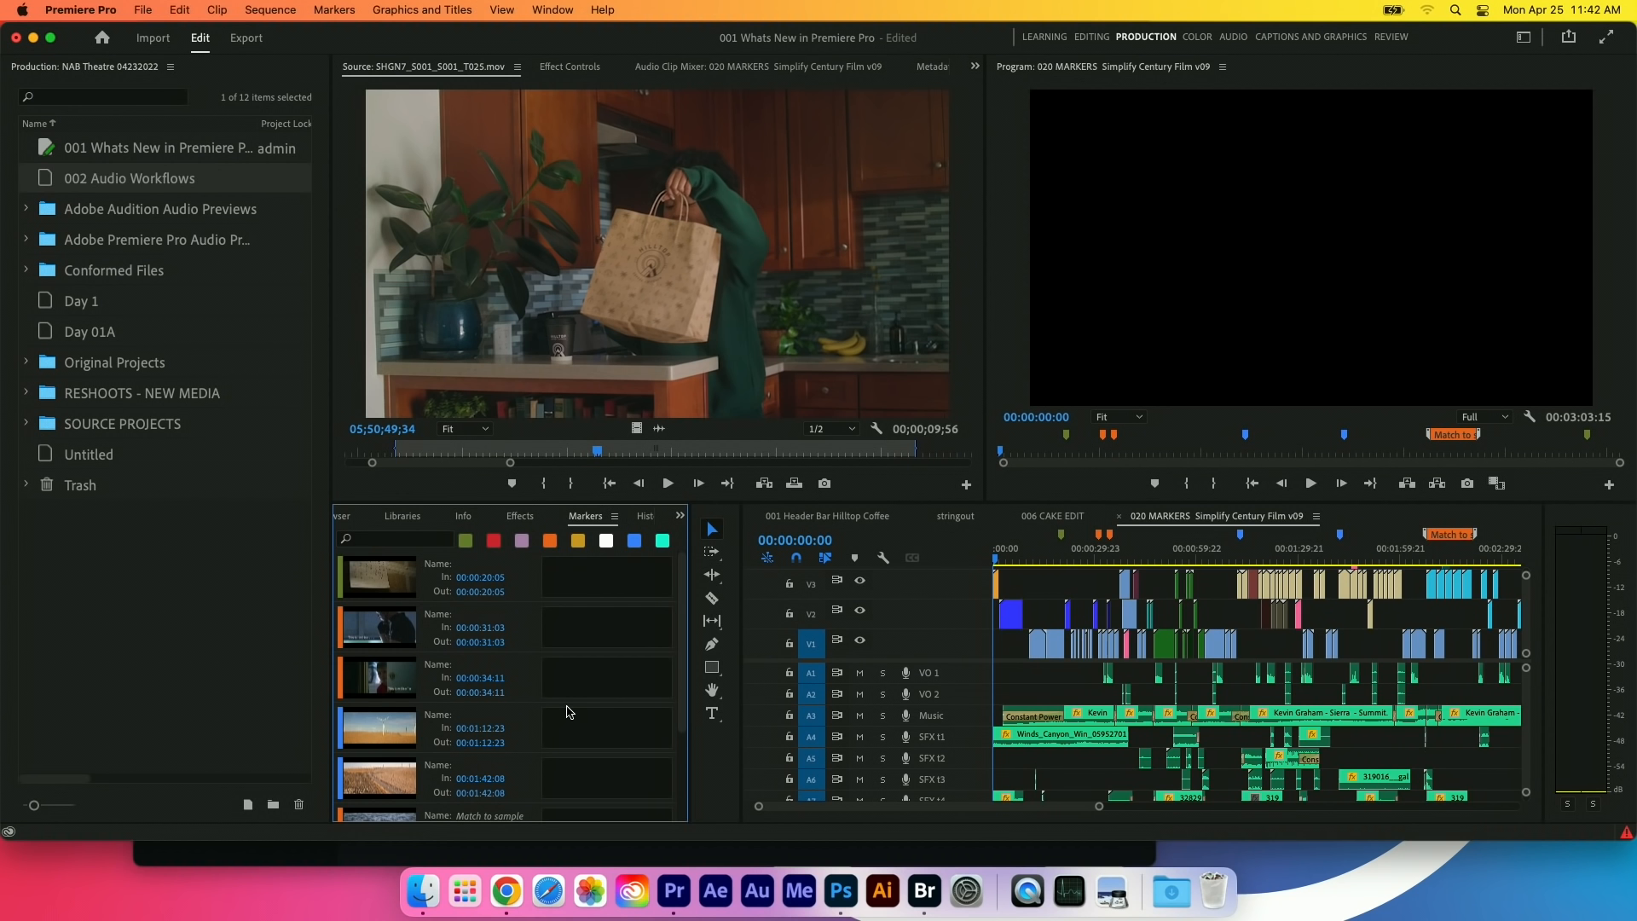
Filter the 020 MARKERS sequence's marker list to blue markers only.
click(635, 540)
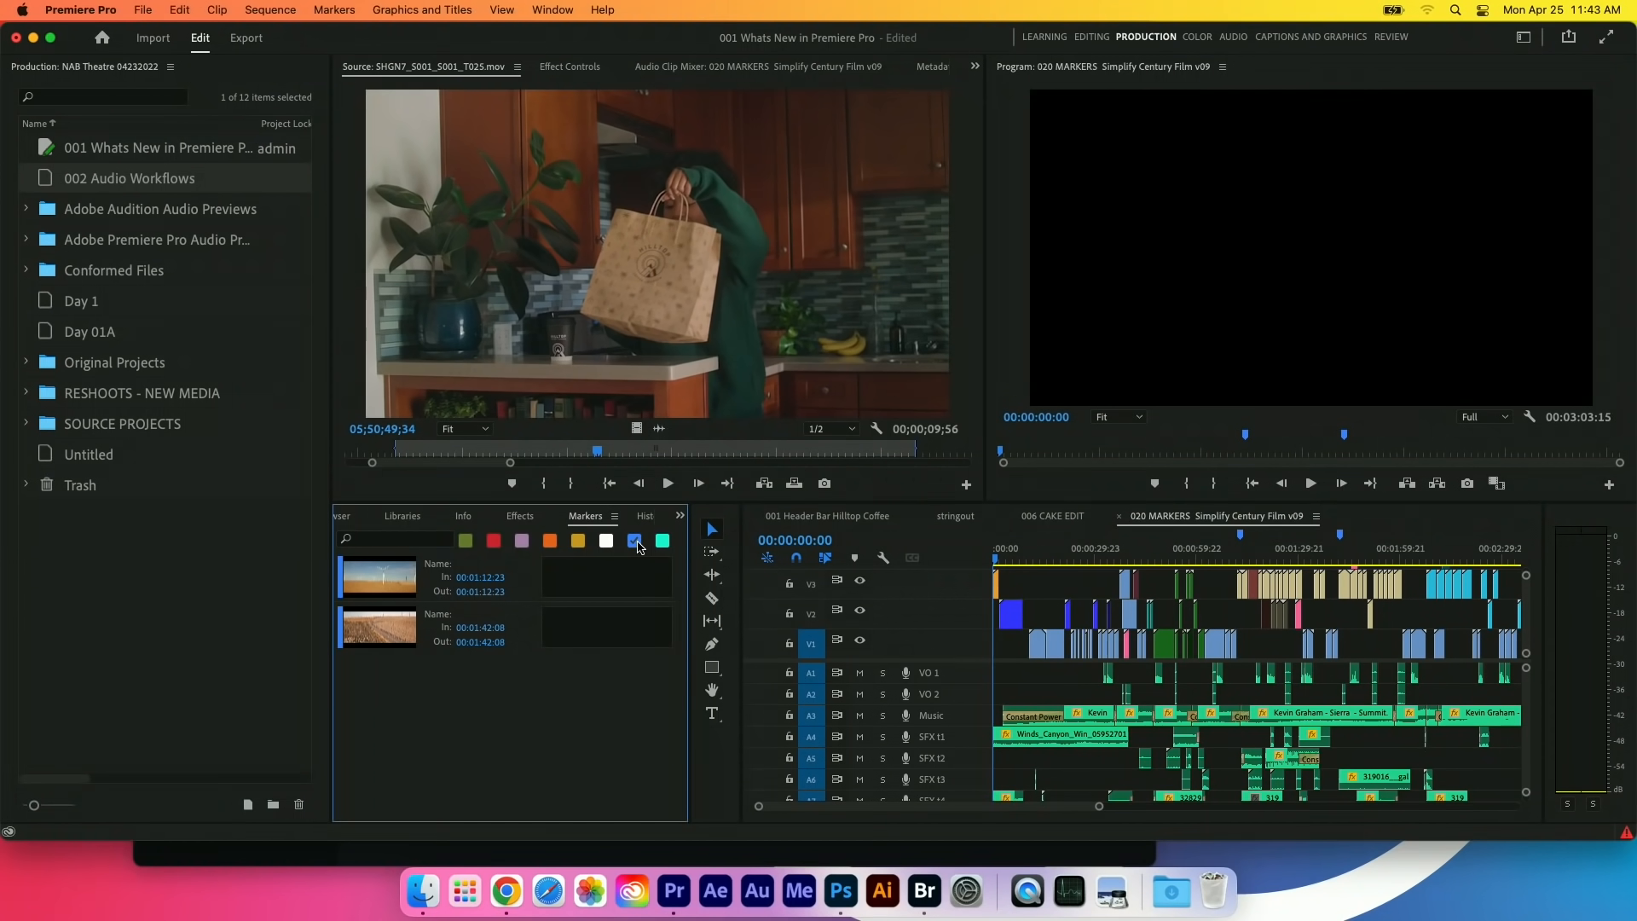